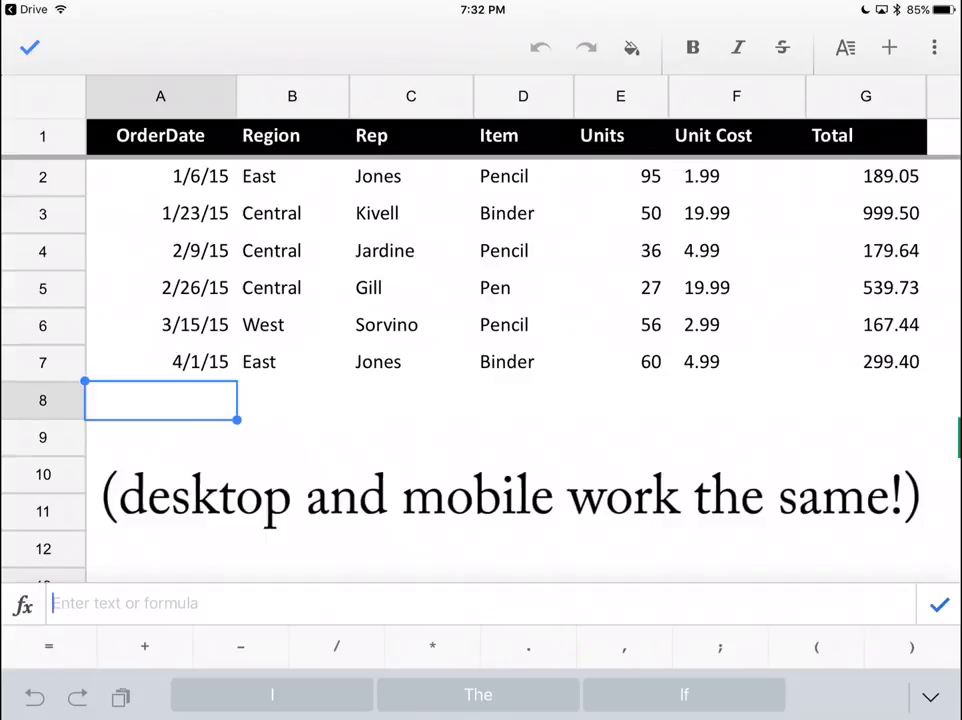
Begin a =SORT formula in A8 using the sales range A2:G7.
type("=")
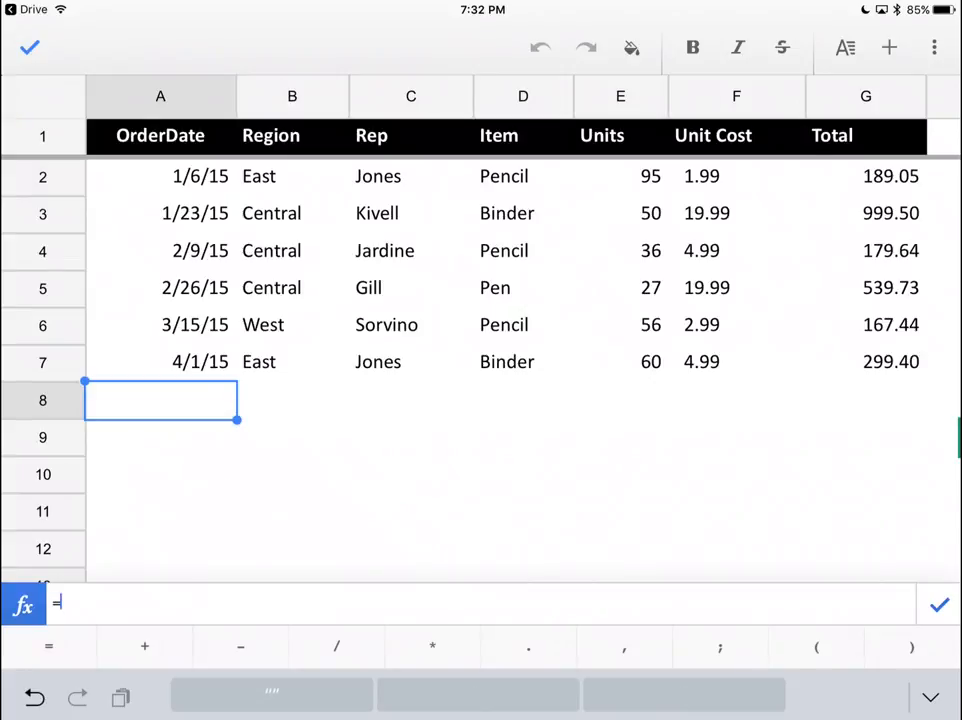
type("sort(")
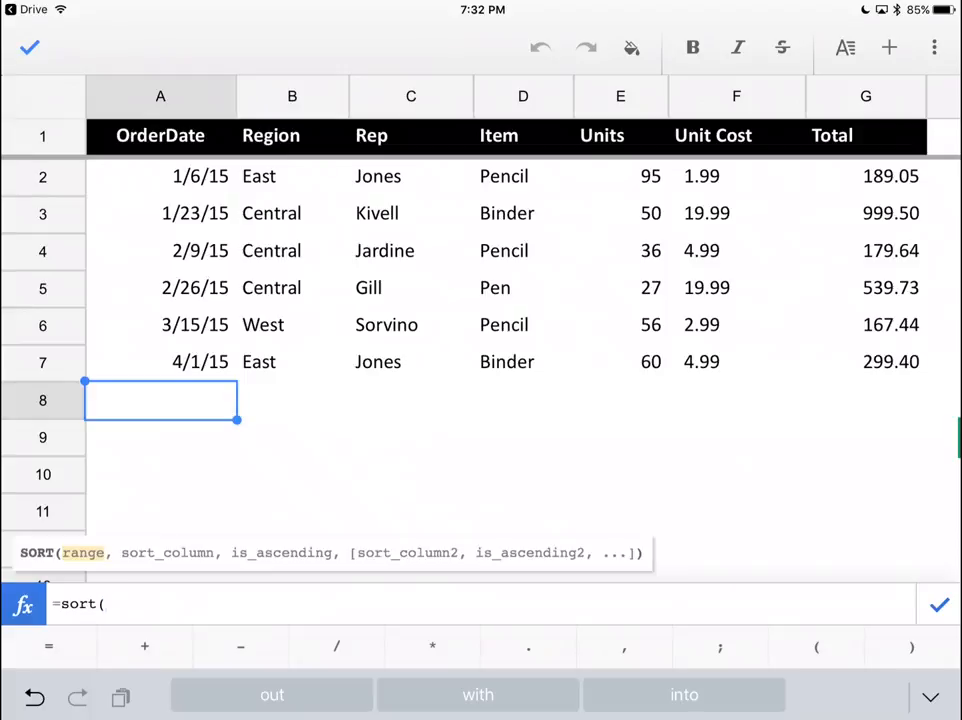
type("a2:")
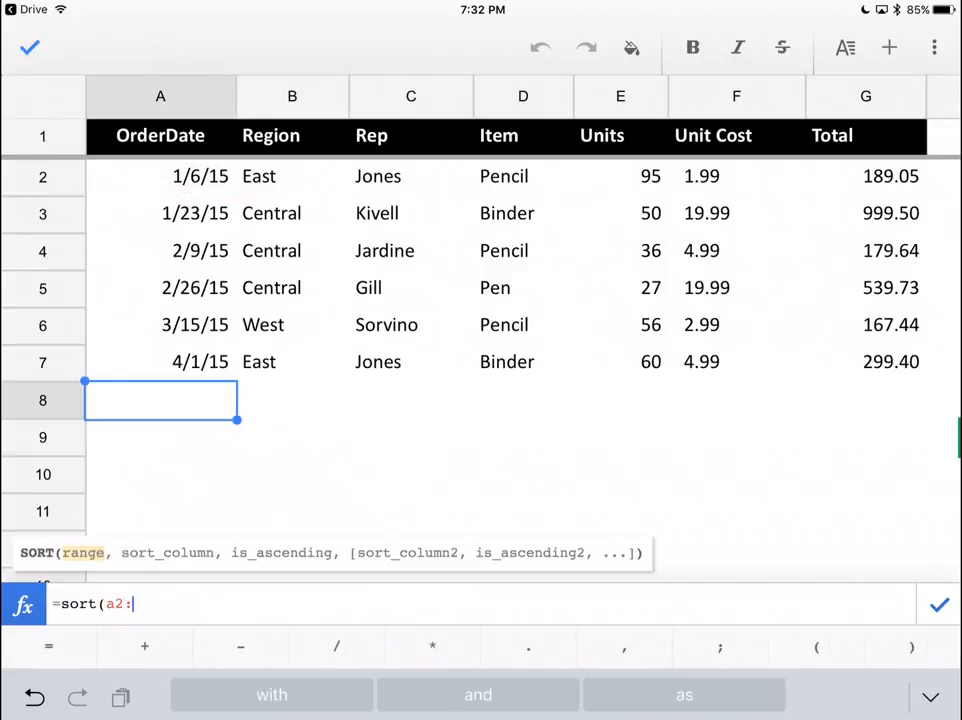
type("g7")
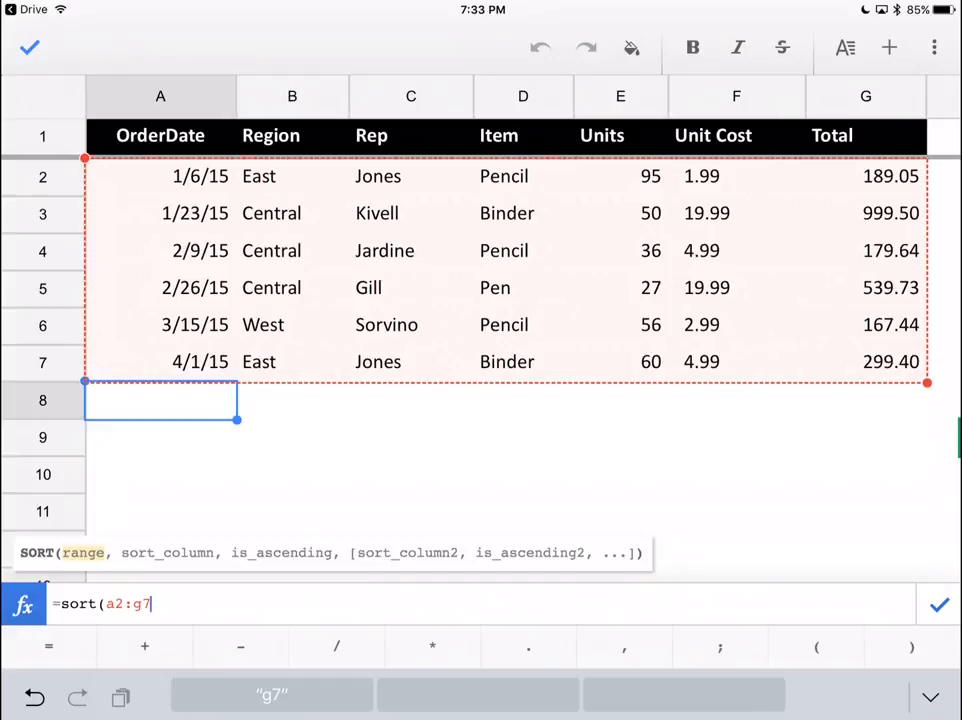
Add sort column 2 (Region) and start the ascending TRUE argument.
type(",")
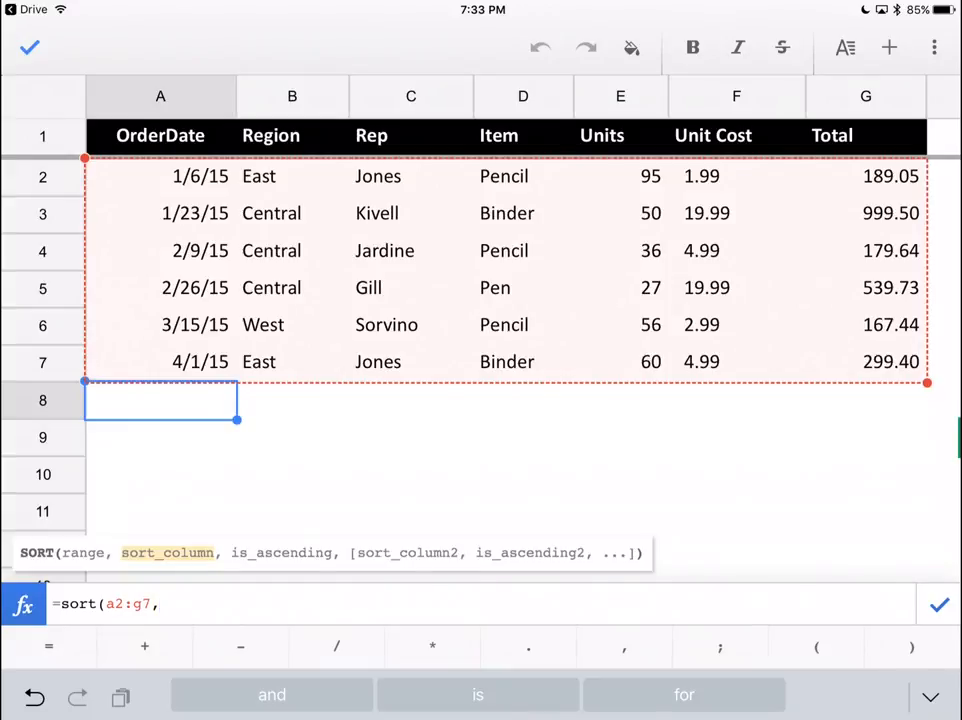
type("2")
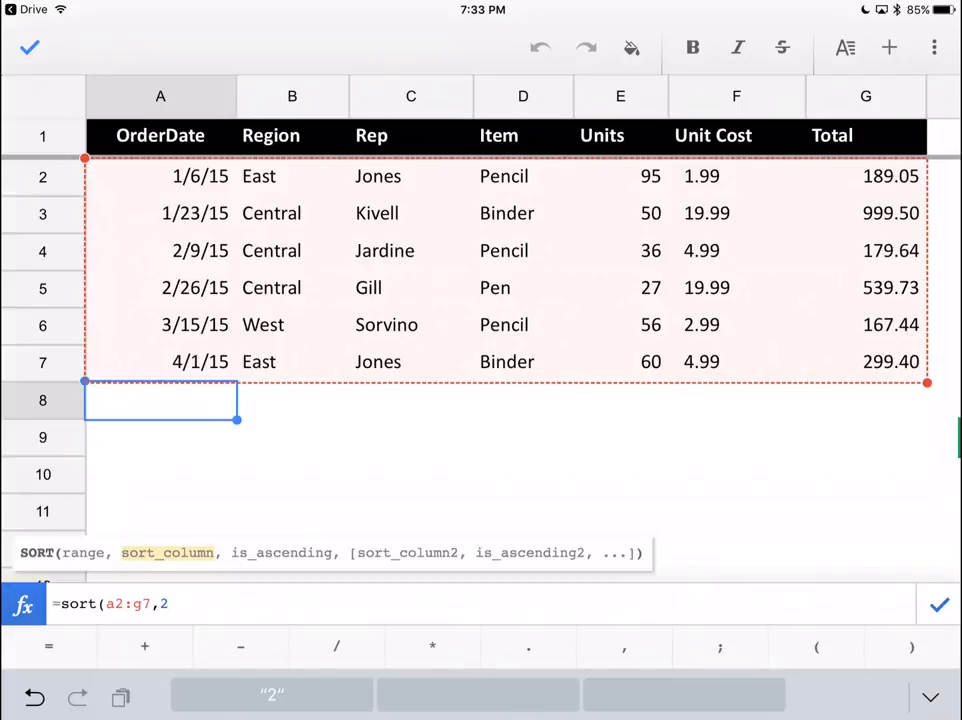
type(",")
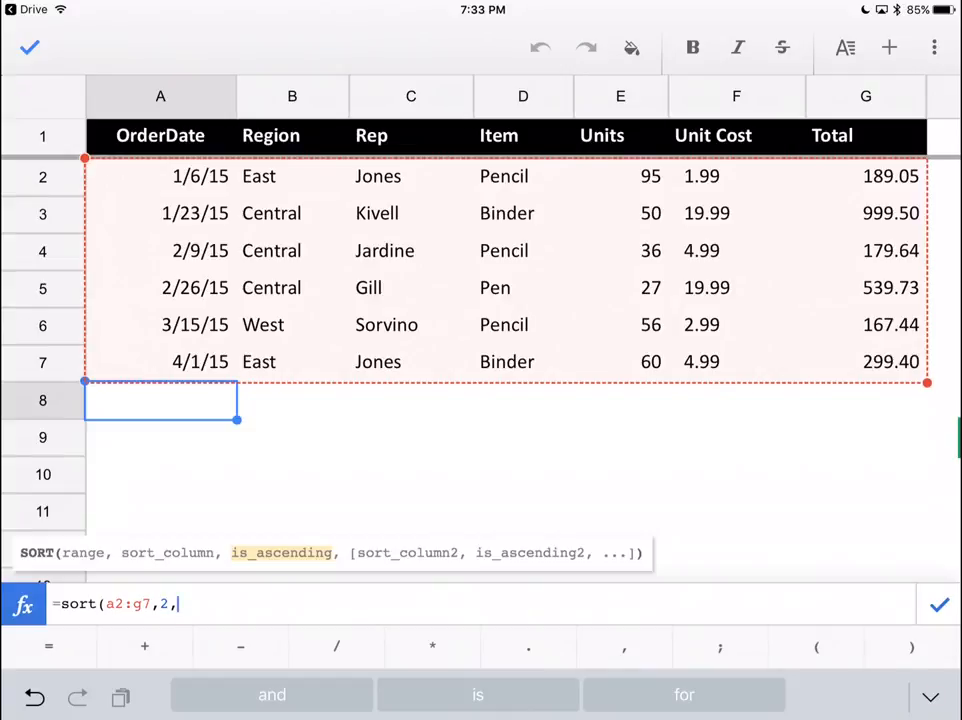
type("tru")
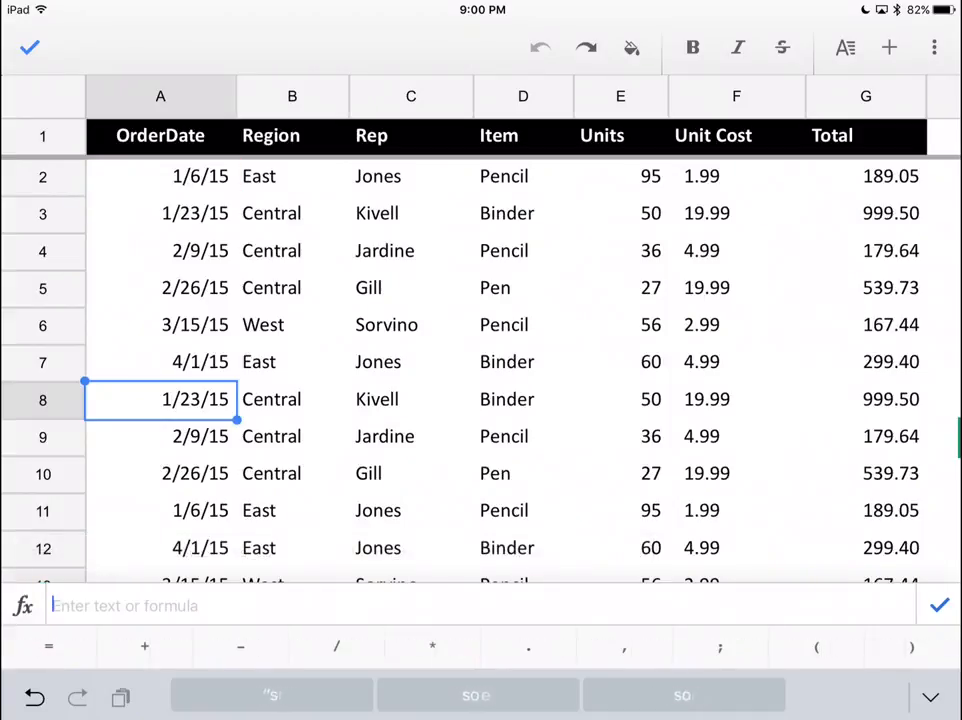
Clear the earlier SORT output from the rows below the sales table.
left_click(160, 436)
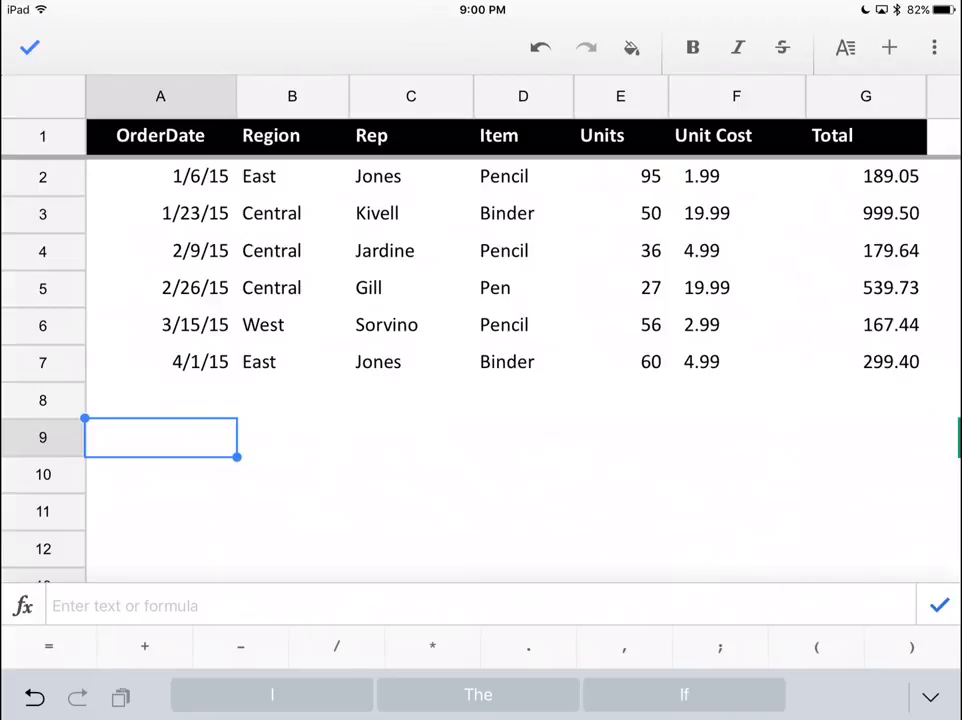
Start a new =SORT(A2:G7 formula in cell A8.
left_click(160, 400)
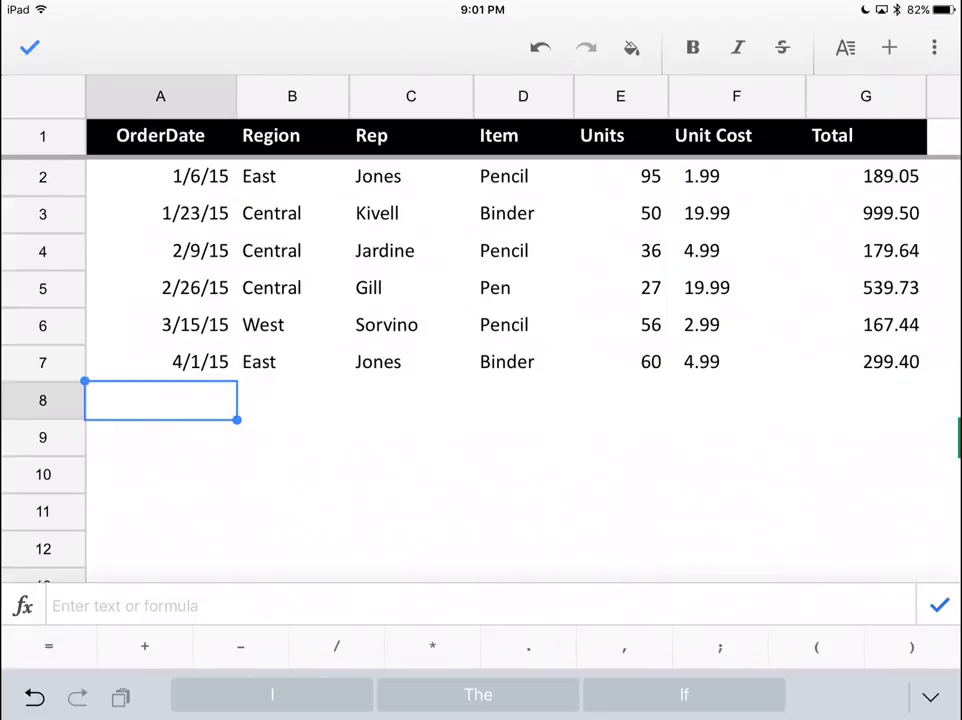
type("=")
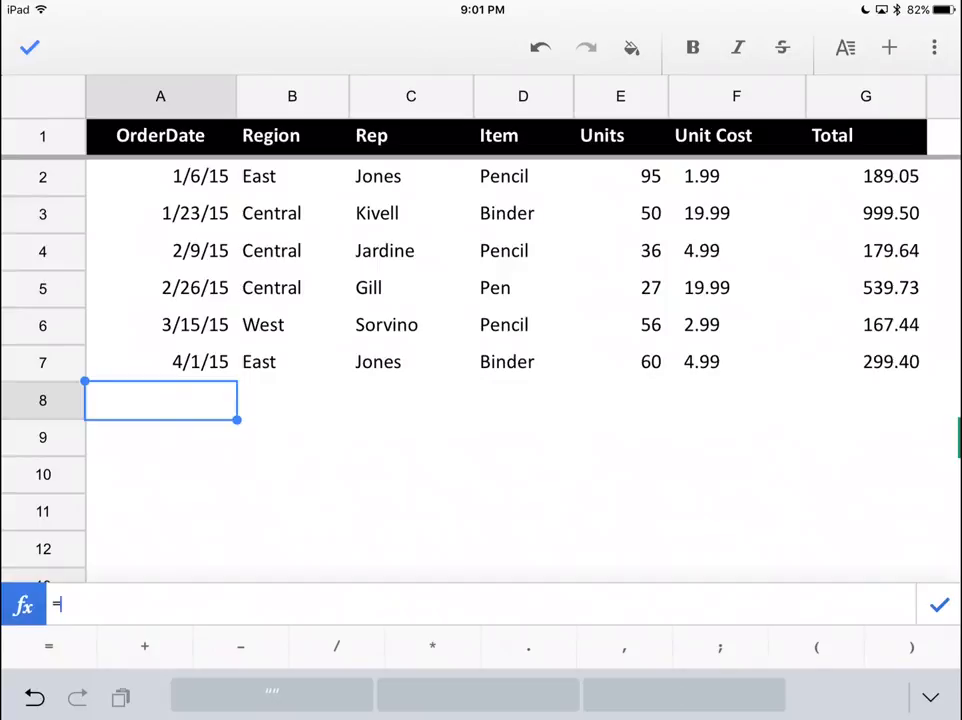
type("sort")
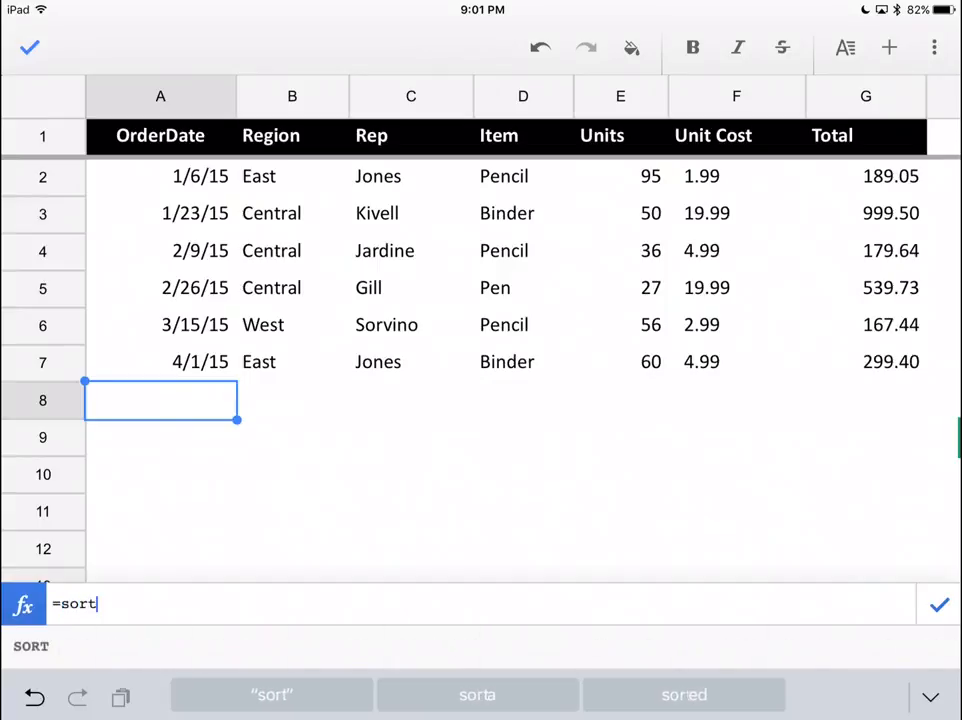
type("(")
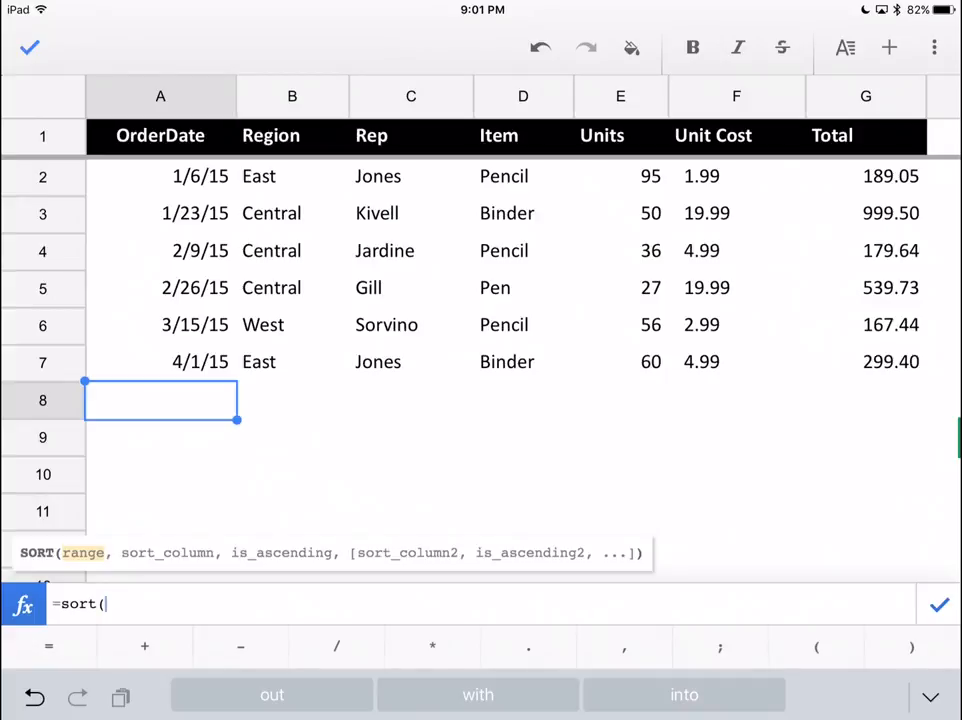
type("a")
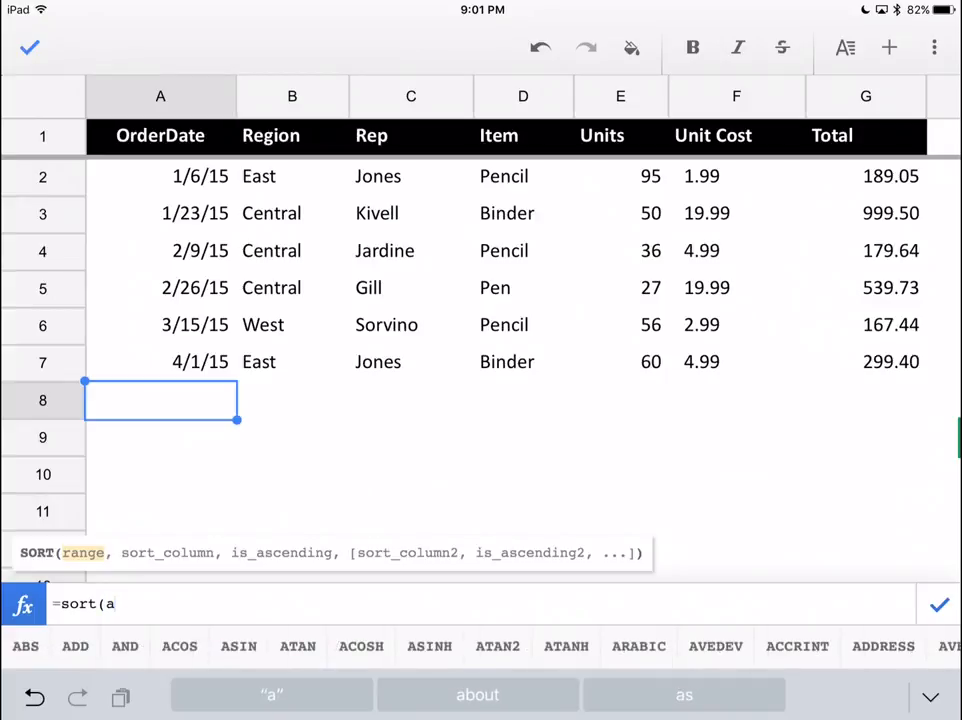
type("2:")
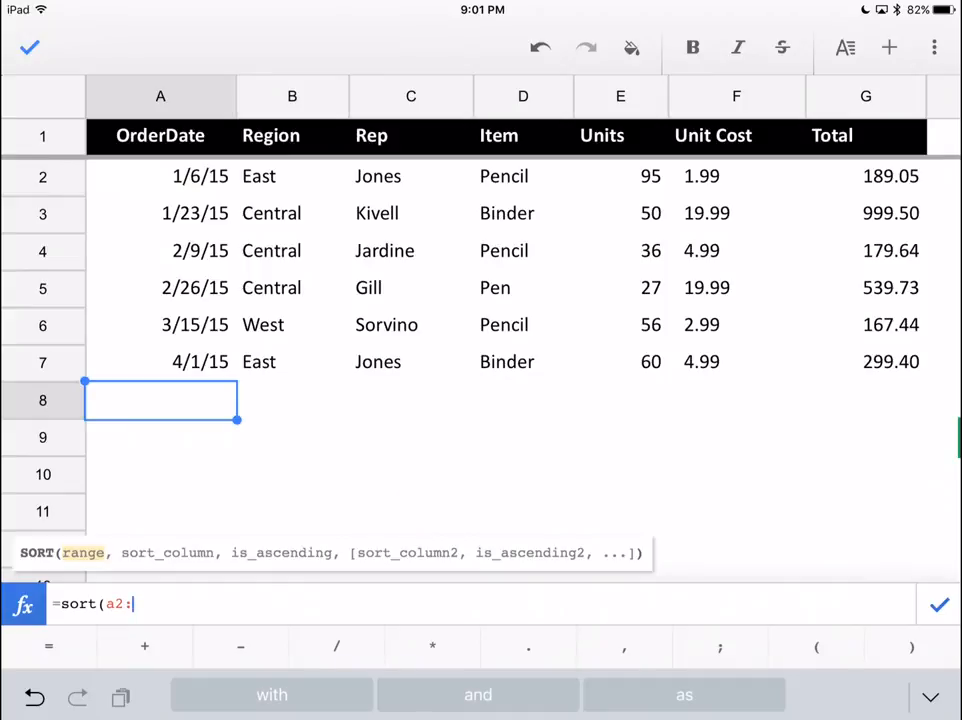
type("g7")
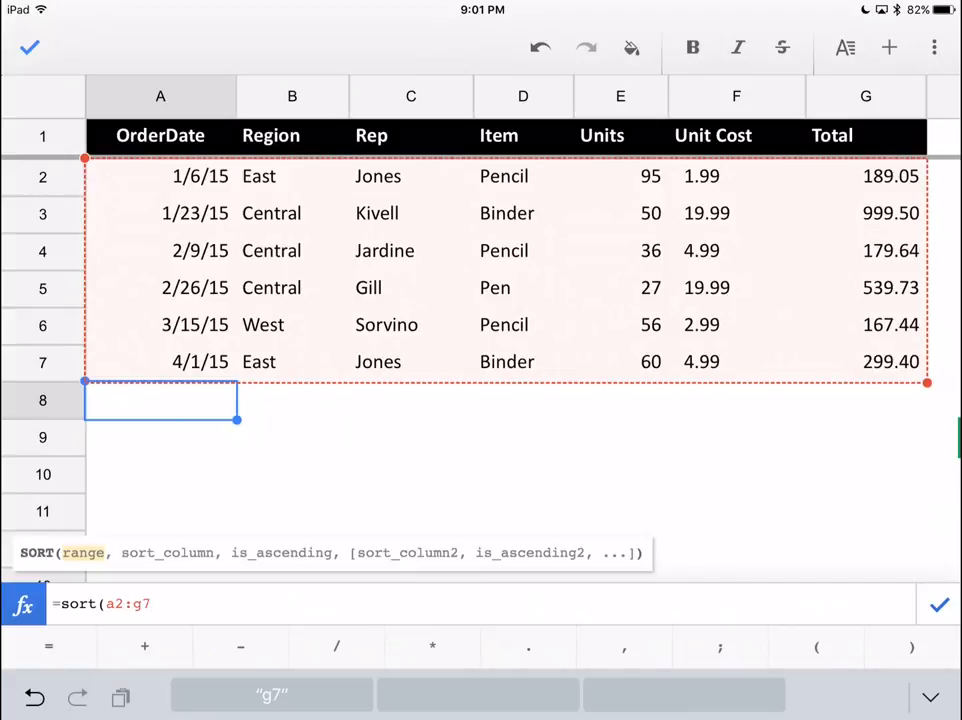
Add sort column 2 with ascending TRUE, correcting a stray 'b' typo.
type(",")
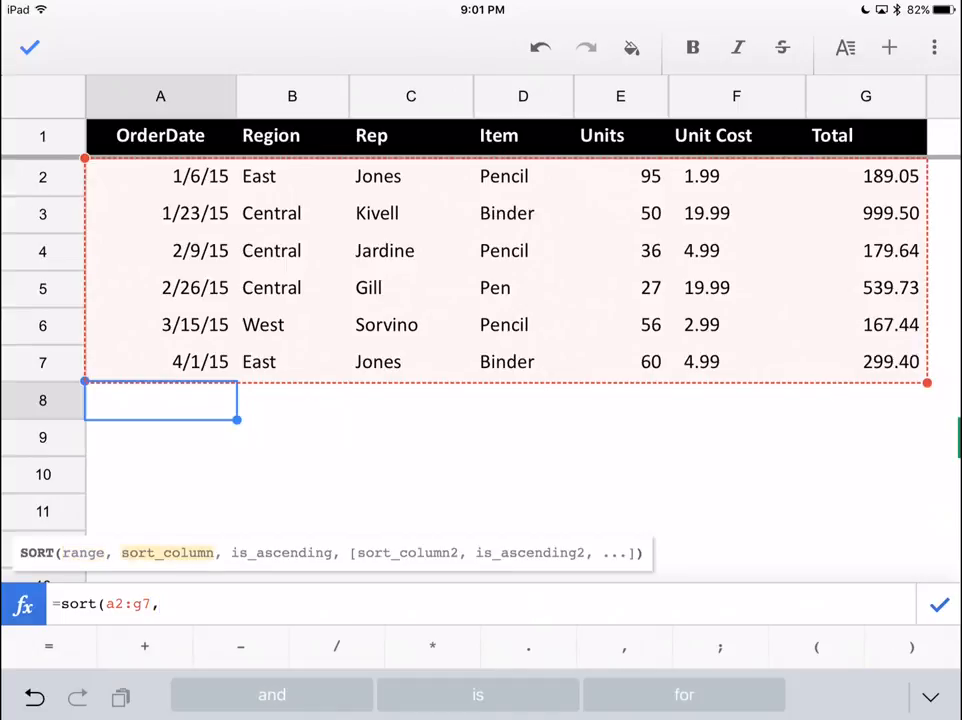
type("b")
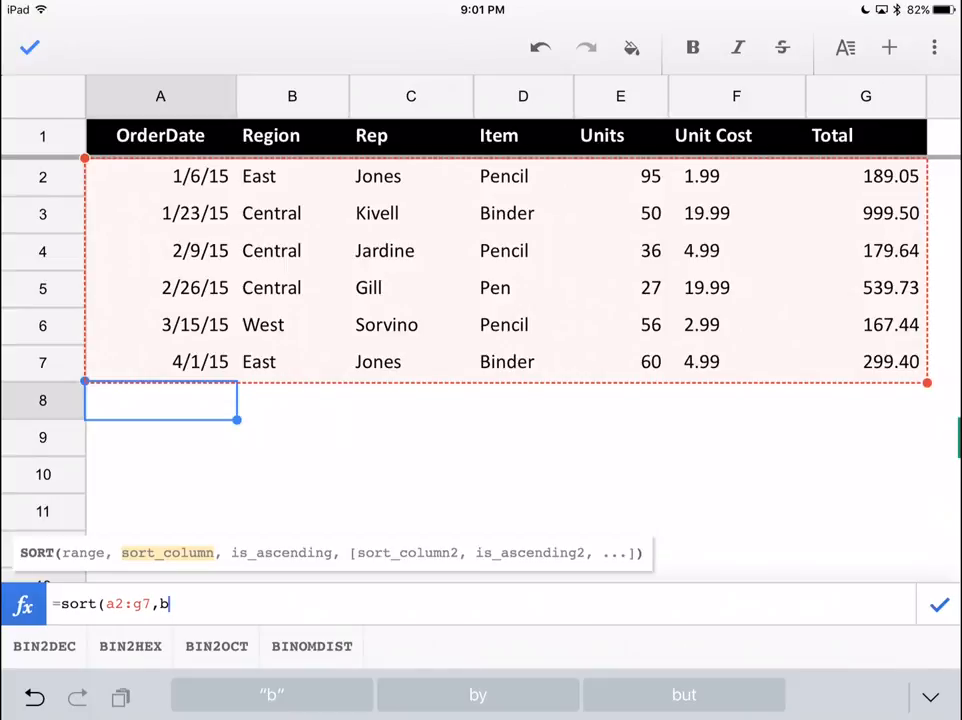
key("backspace")
type("2")
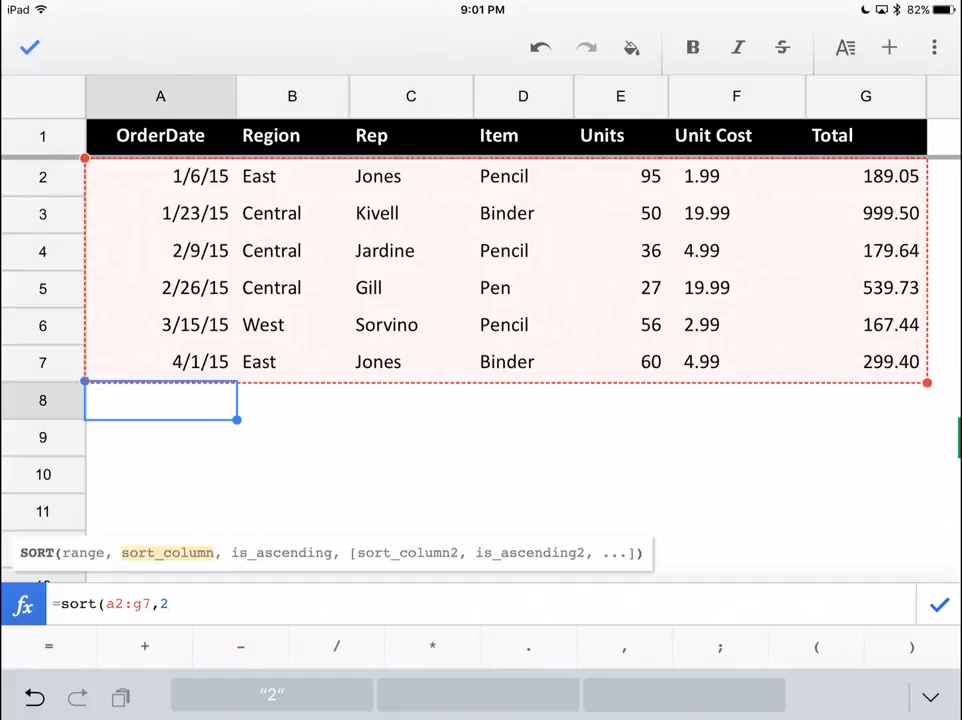
type(",")
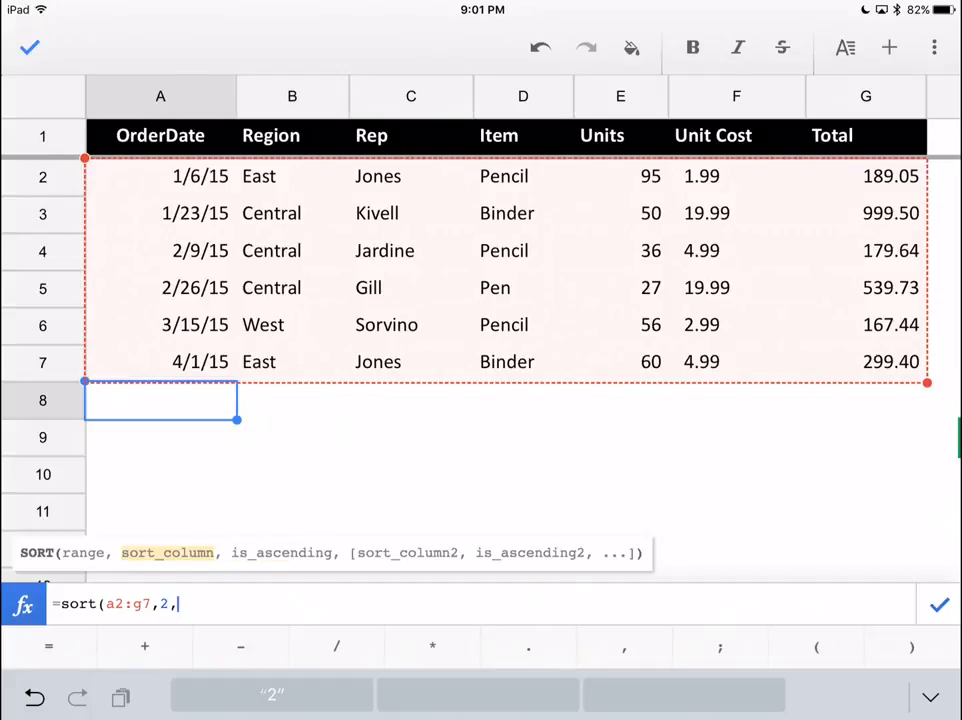
type("is")
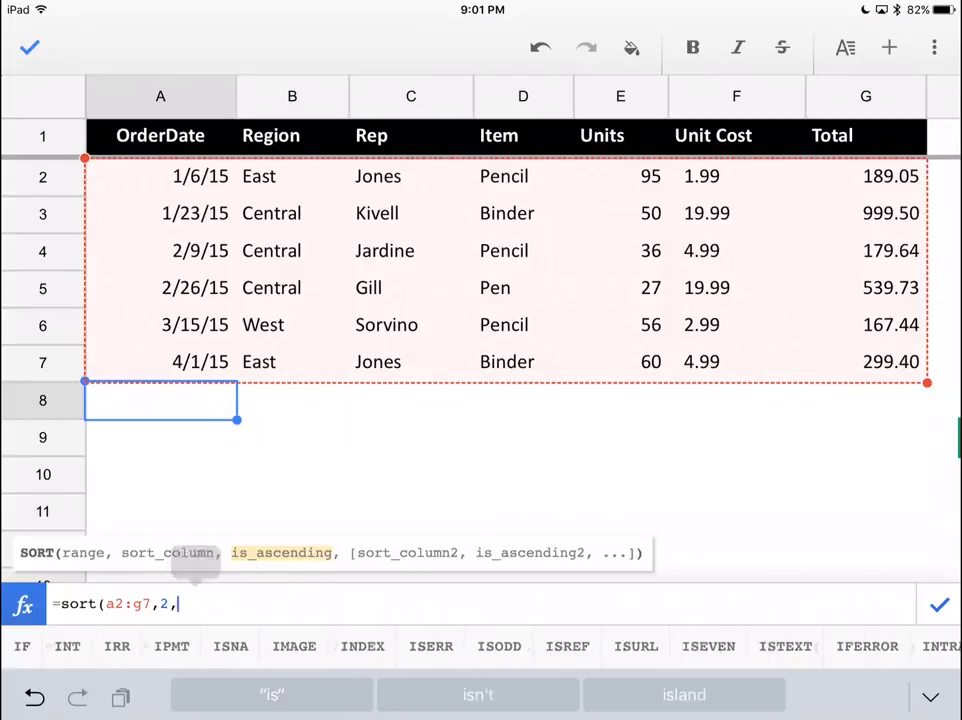
type("true")
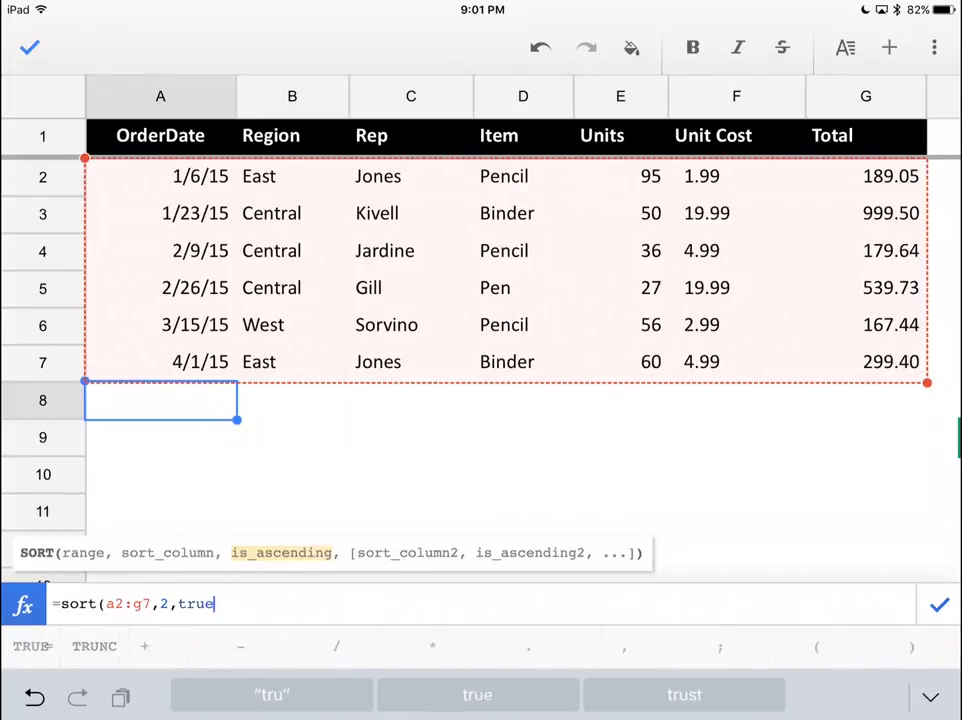
type(",")
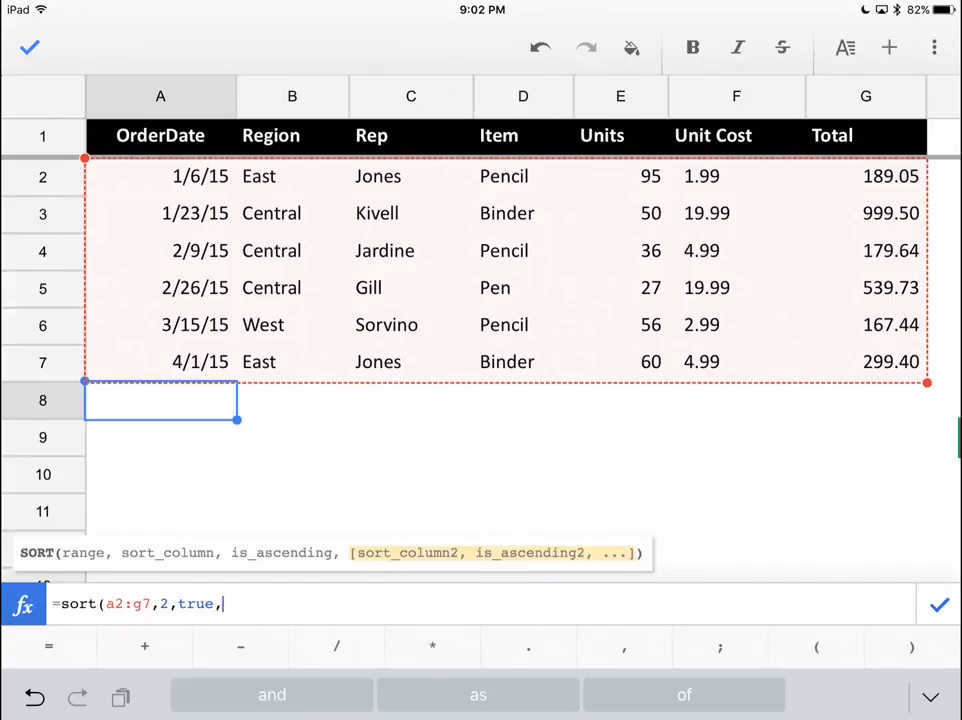
Add column 4 (Item) descending to complete =SORT(A2:G7,2,true,4,false), then check the output.
type("4")
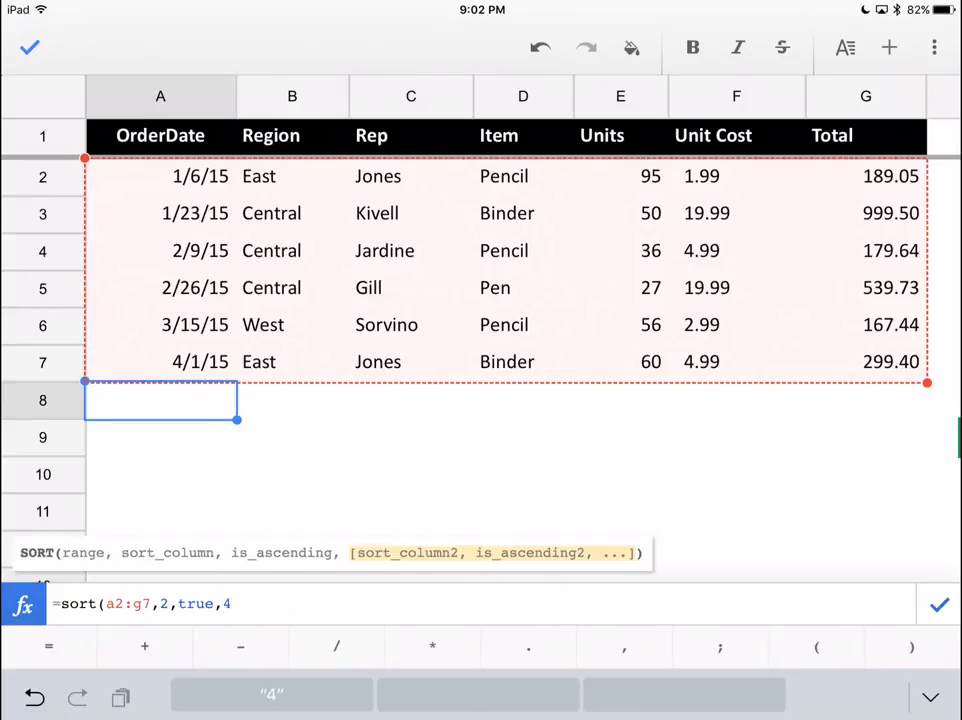
type(",f1")
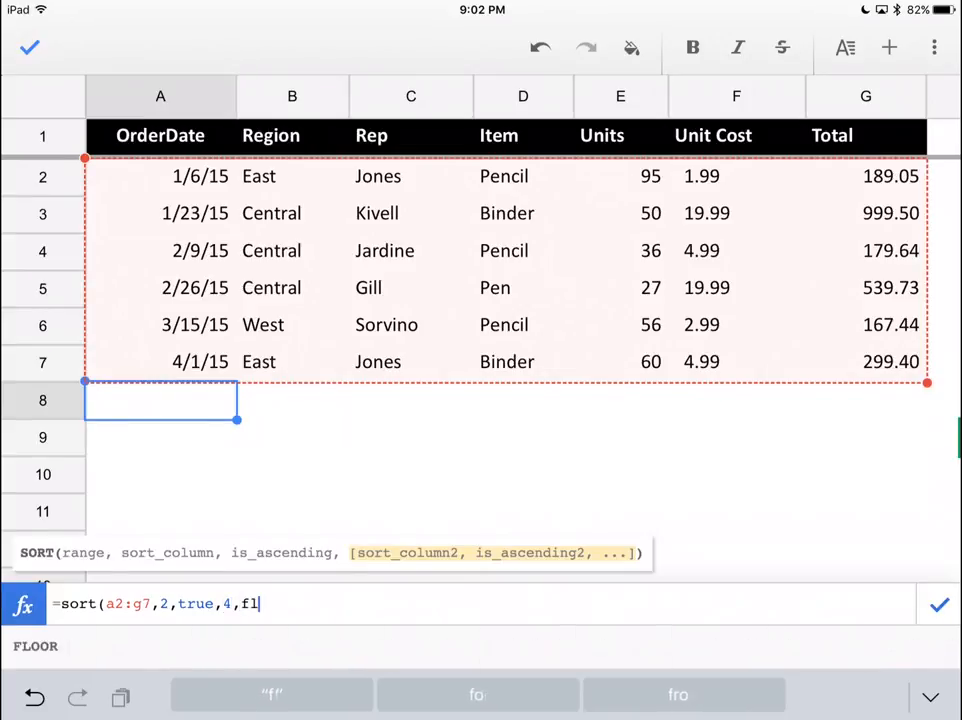
type("alse")
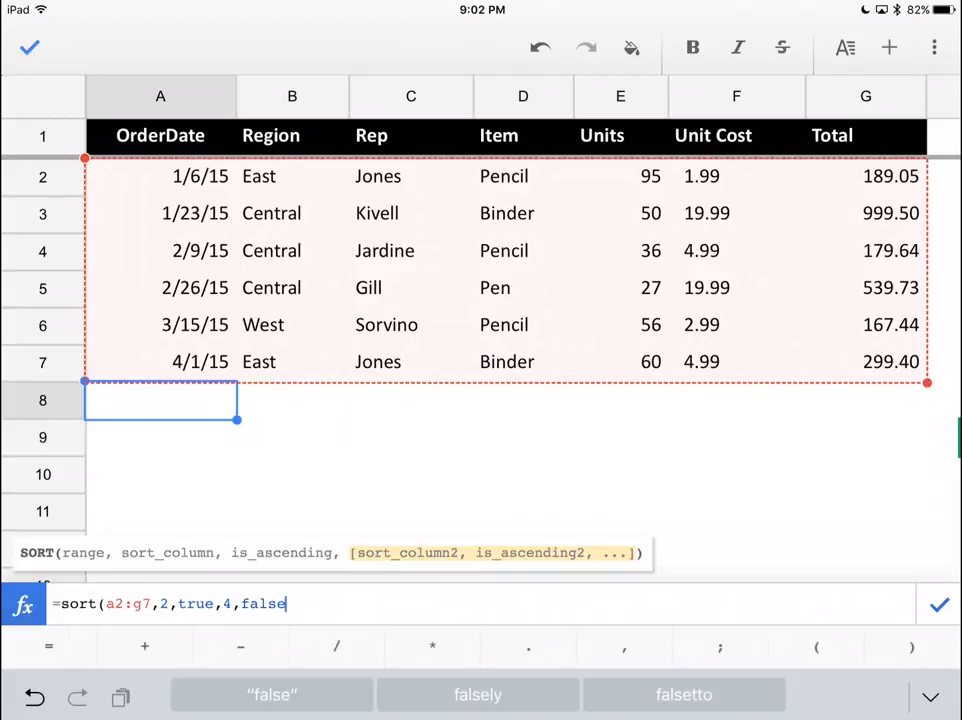
type(")")
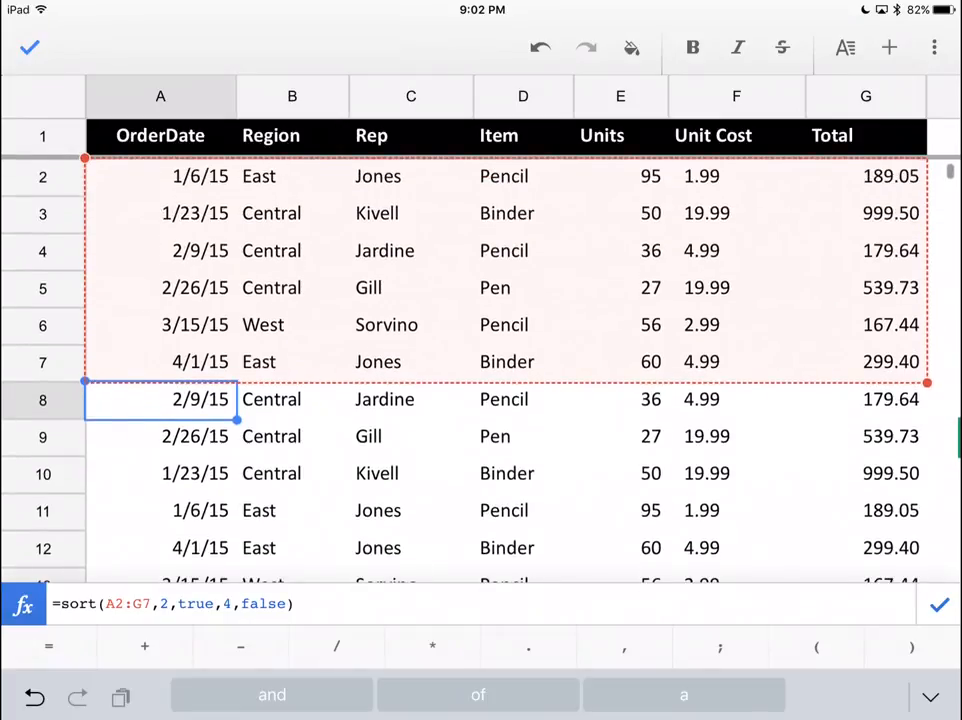
left_click(292, 176)
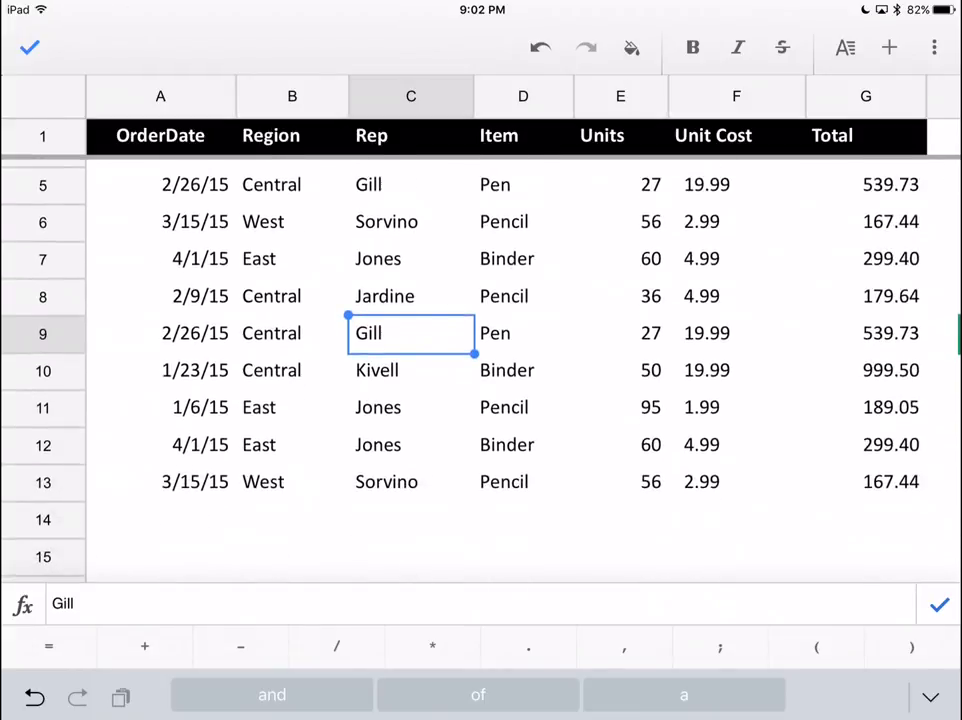
left_click(410, 445)
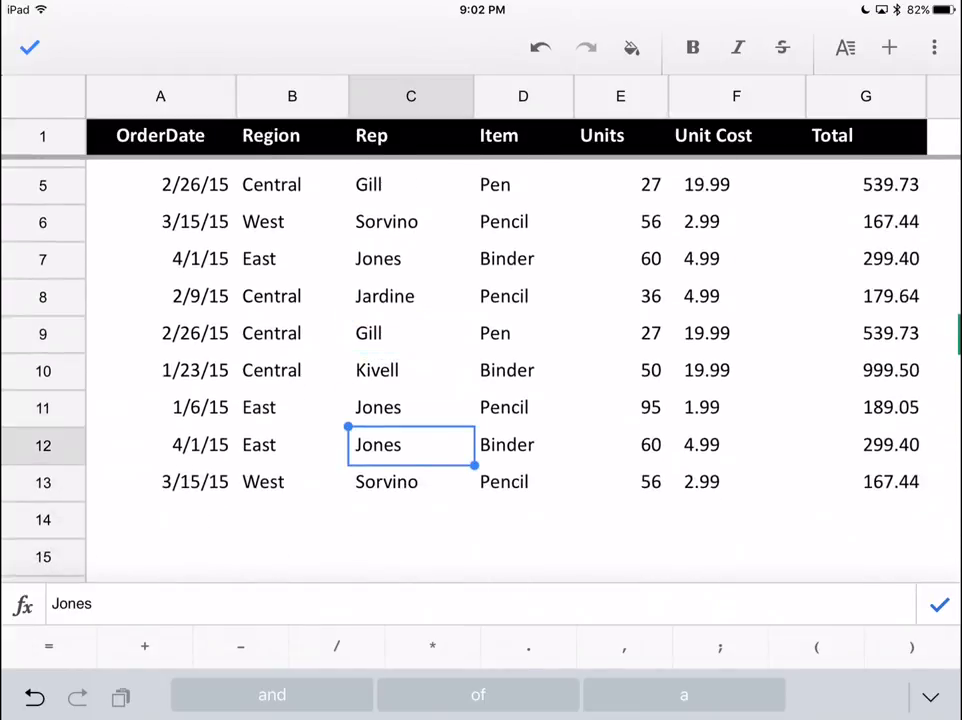